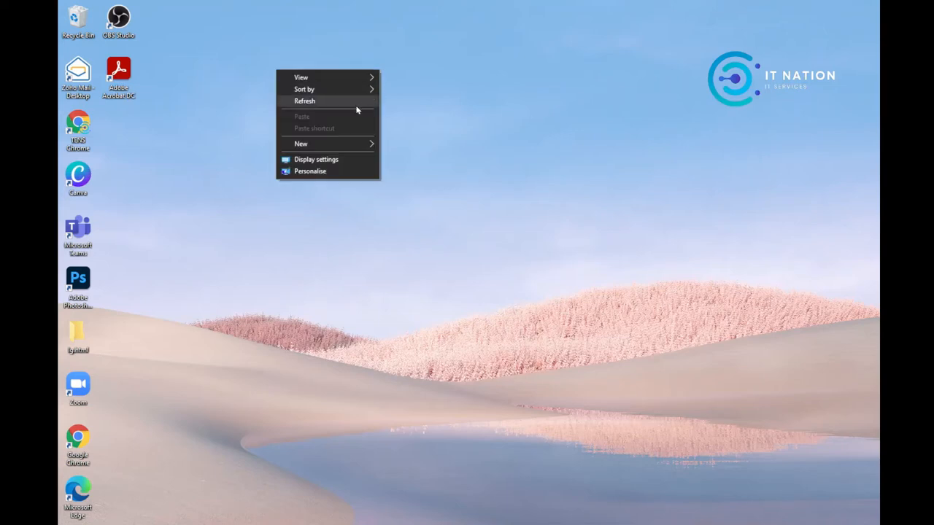
- Search Start for cmd and run Command Prompt as administrator, raising the UAC prompt
{"action": "left_click", "coordinate": [303, 100]}
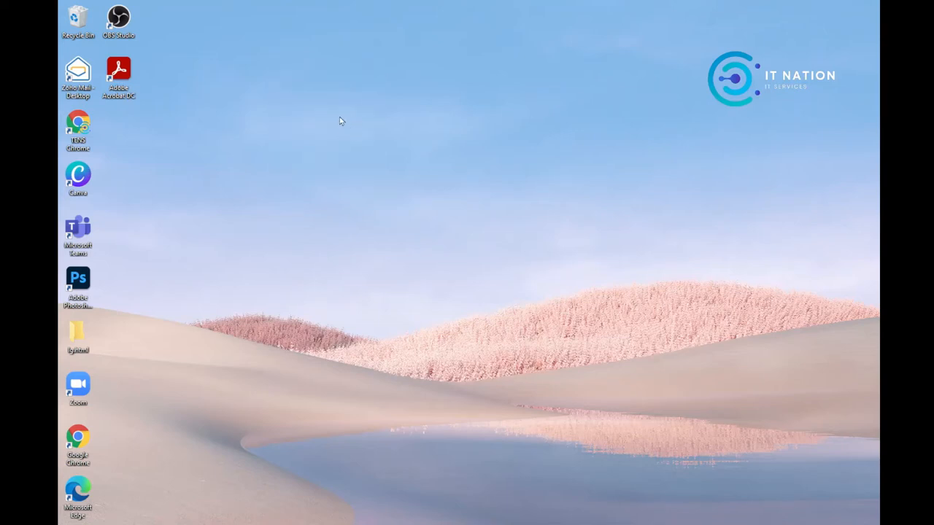
{"action": "mouse_move", "coordinate": [309, 158]}
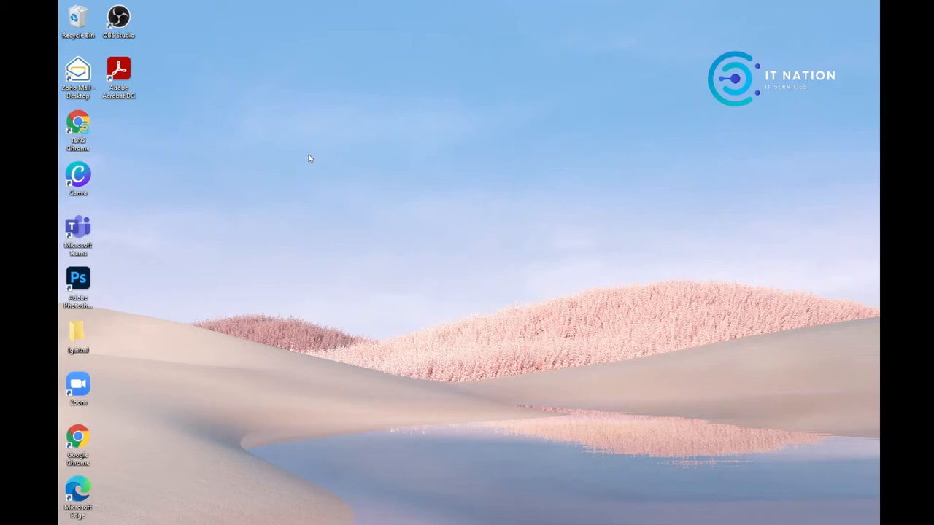
{"action": "mouse_move", "coordinate": [322, 285]}
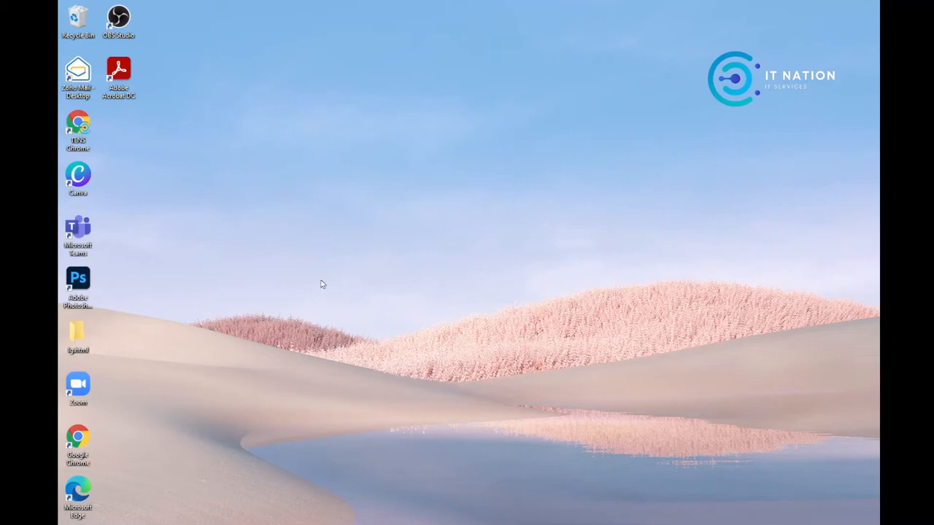
{"action": "mouse_move", "coordinate": [292, 362]}
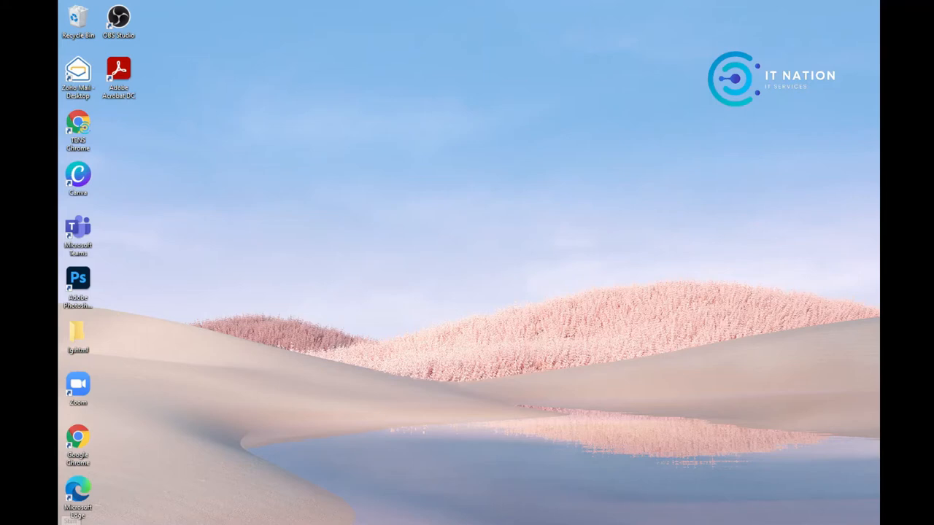
{"action": "left_click", "coordinate": [79, 518]}
{"action": "type", "text": "cmd"}
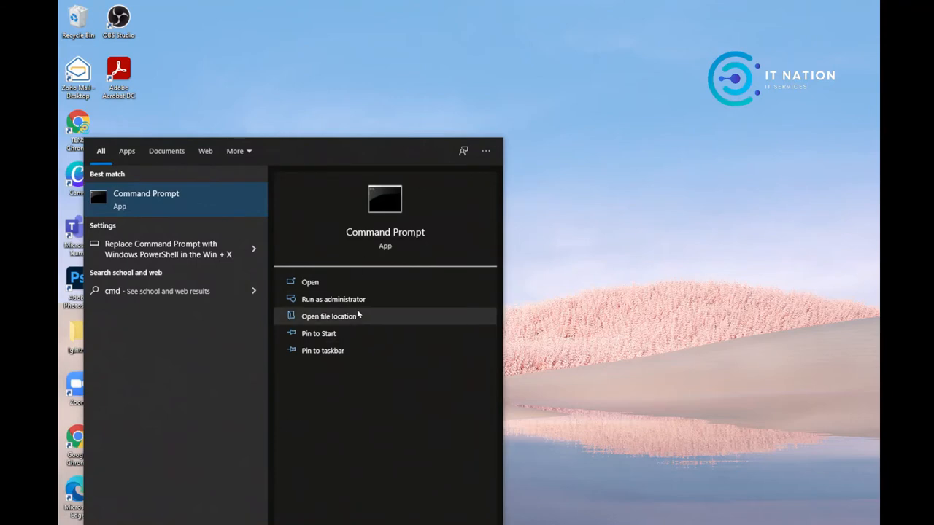
{"action": "mouse_move", "coordinate": [333, 299]}
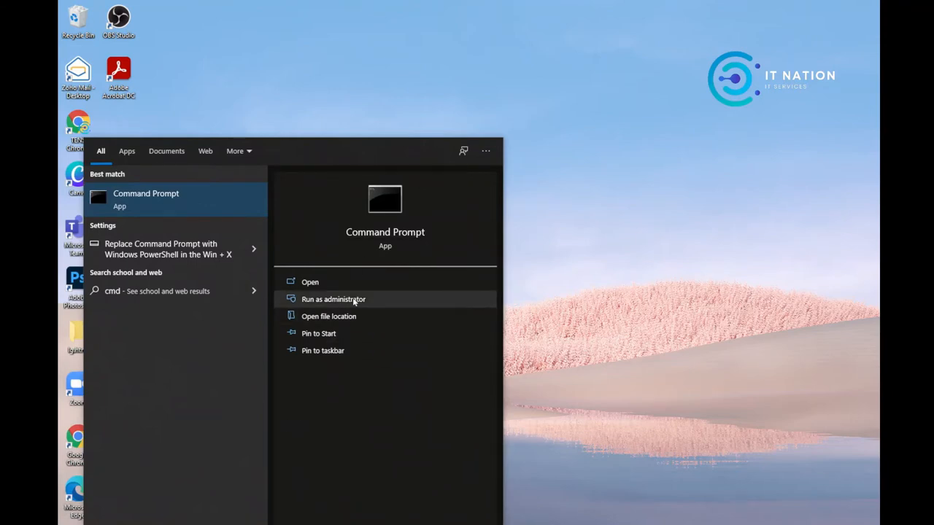
{"action": "mouse_move", "coordinate": [333, 299]}
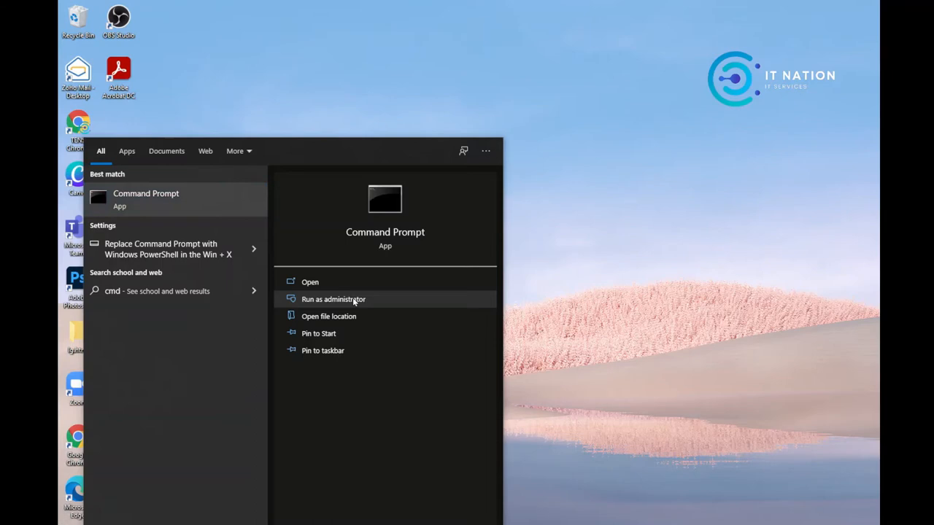
{"action": "left_click", "coordinate": [332, 299]}
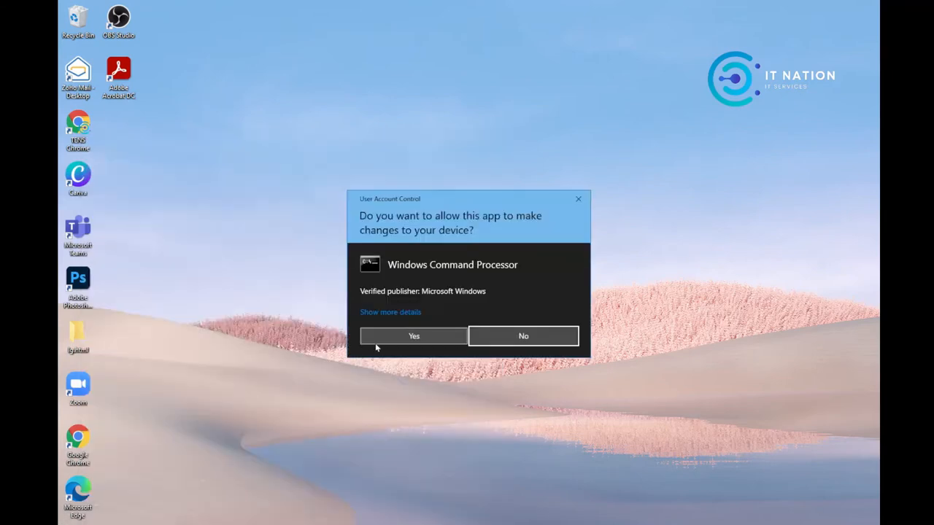
- Approve the UAC prompt and run netstat -ano to list connections with states and PIDs
{"action": "left_click", "coordinate": [414, 336]}
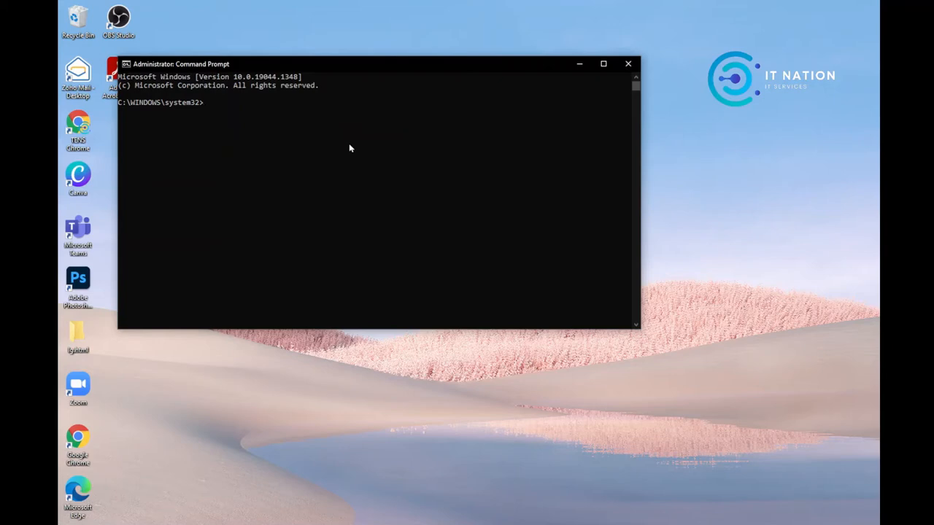
{"action": "type", "text": "nets"}
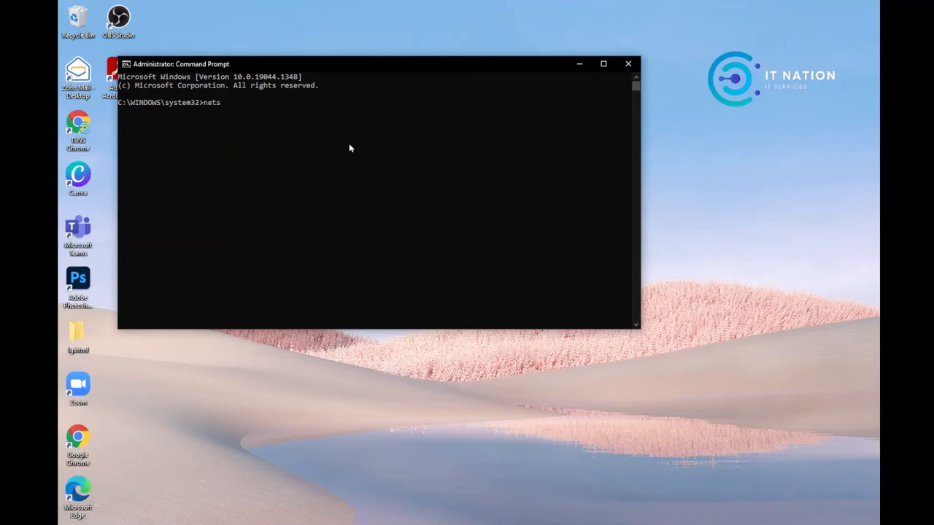
{"action": "type", "text": "tat"}
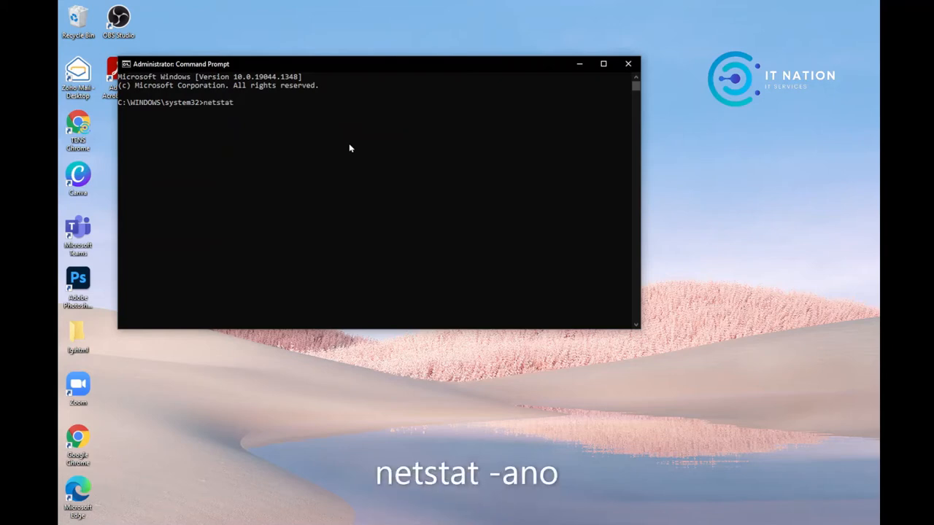
{"action": "type", "text": "-an"}
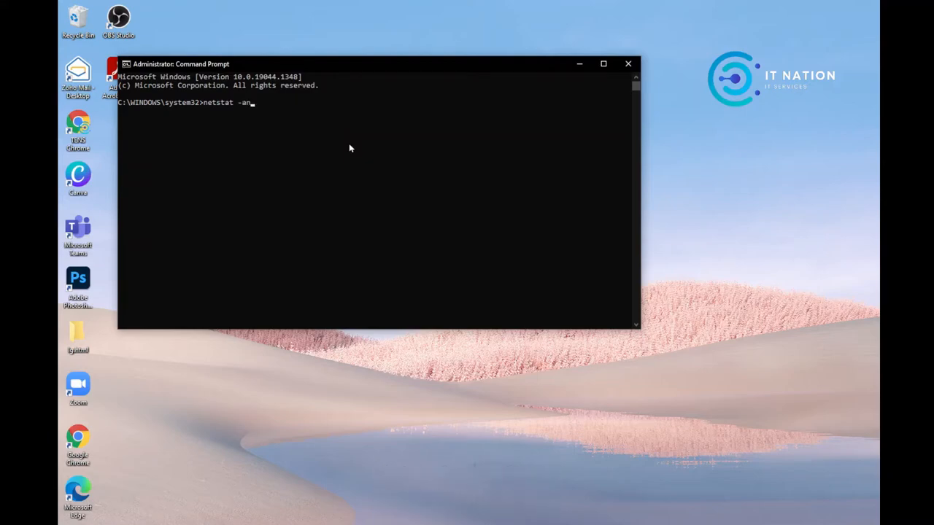
{"action": "key", "text": "Return"}
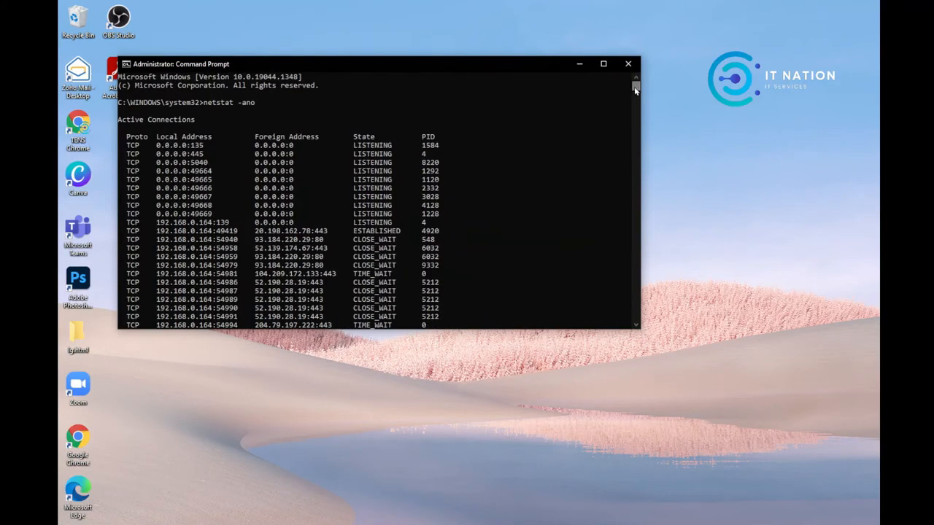
{"action": "mouse_move", "coordinate": [378, 138]}
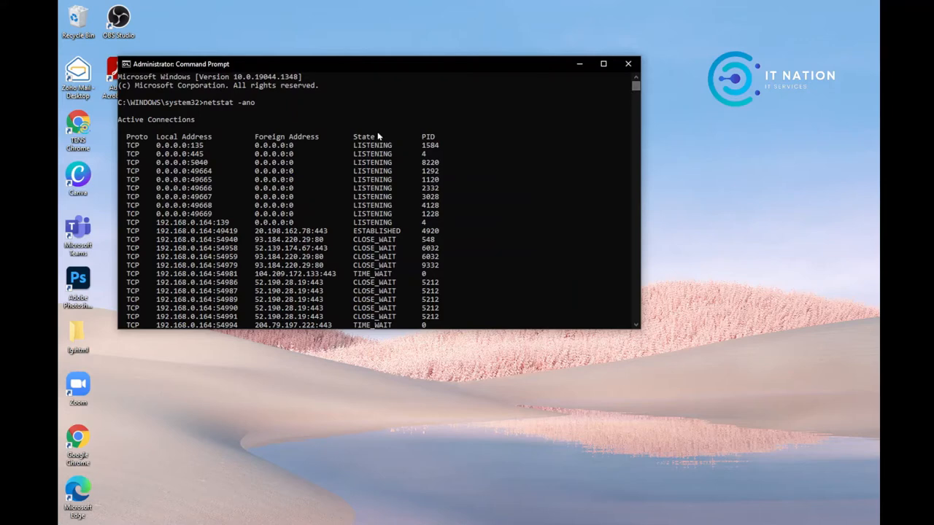
{"action": "mouse_move", "coordinate": [343, 229]}
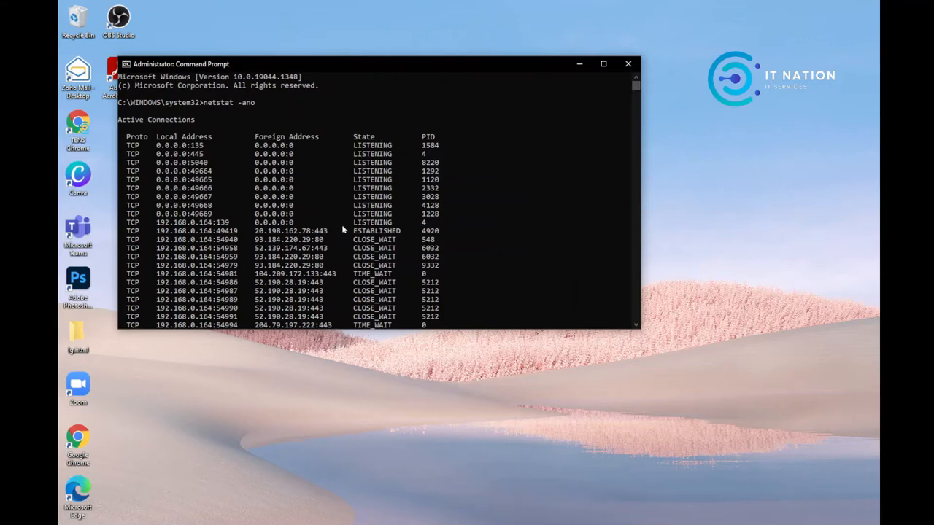
{"action": "mouse_move", "coordinate": [367, 236]}
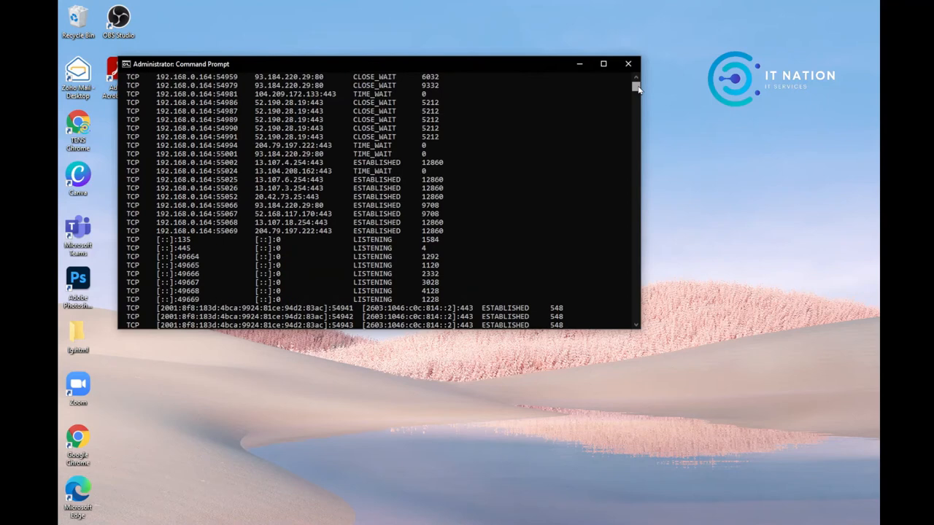
{"action": "mouse_move", "coordinate": [377, 201]}
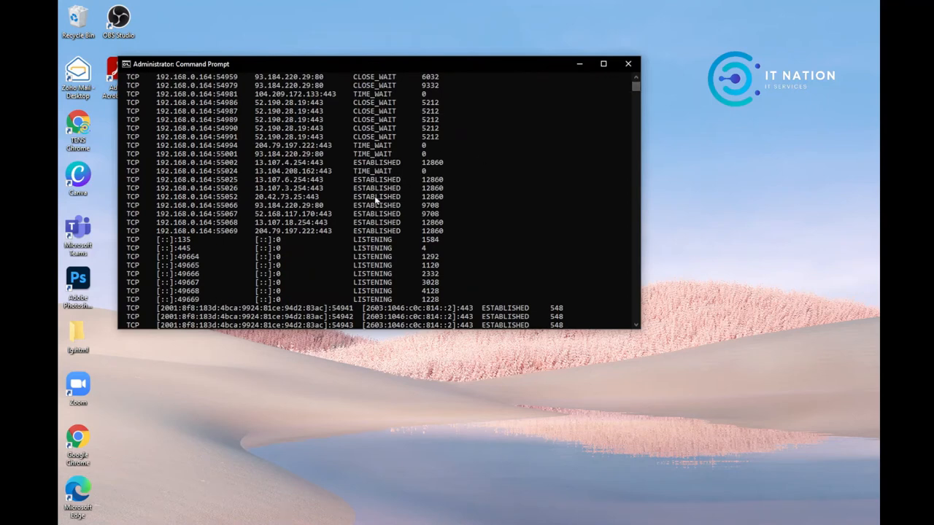
{"action": "mouse_move", "coordinate": [356, 186]}
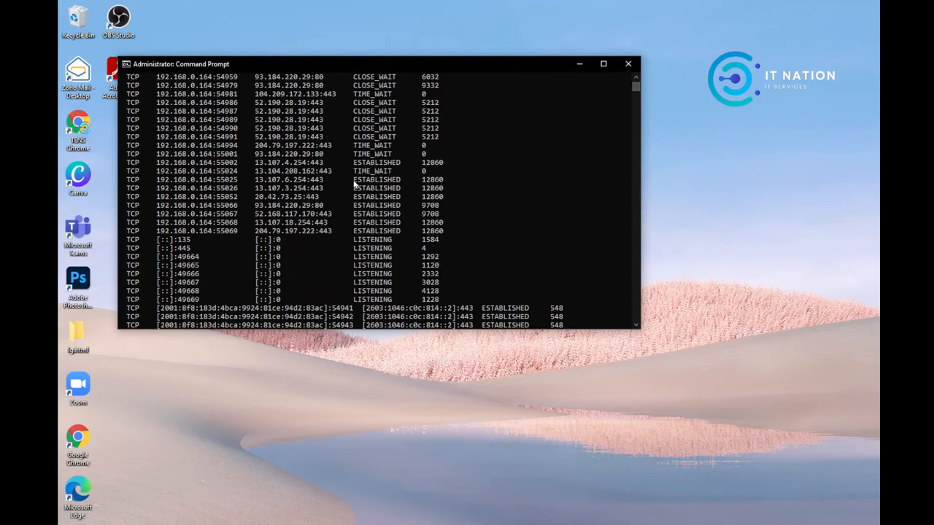
{"action": "mouse_move", "coordinate": [362, 197]}
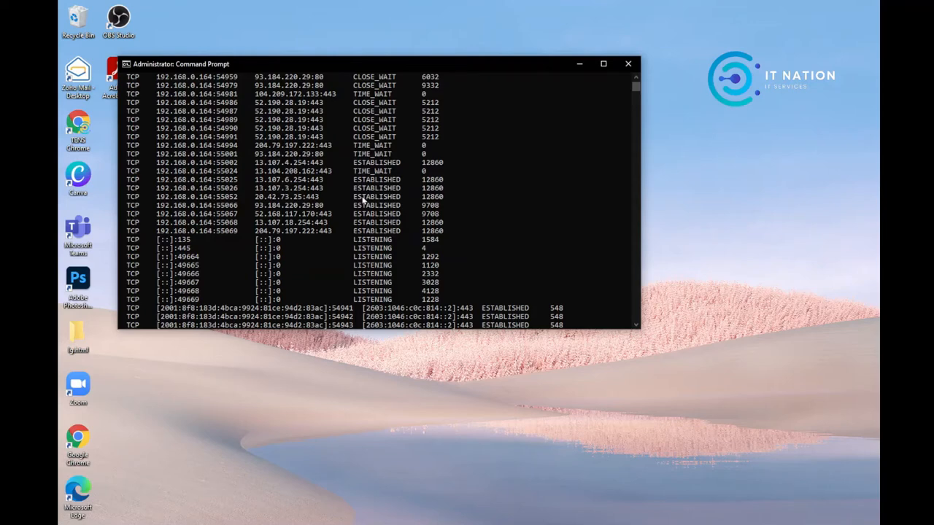
{"action": "mouse_move", "coordinate": [255, 198]}
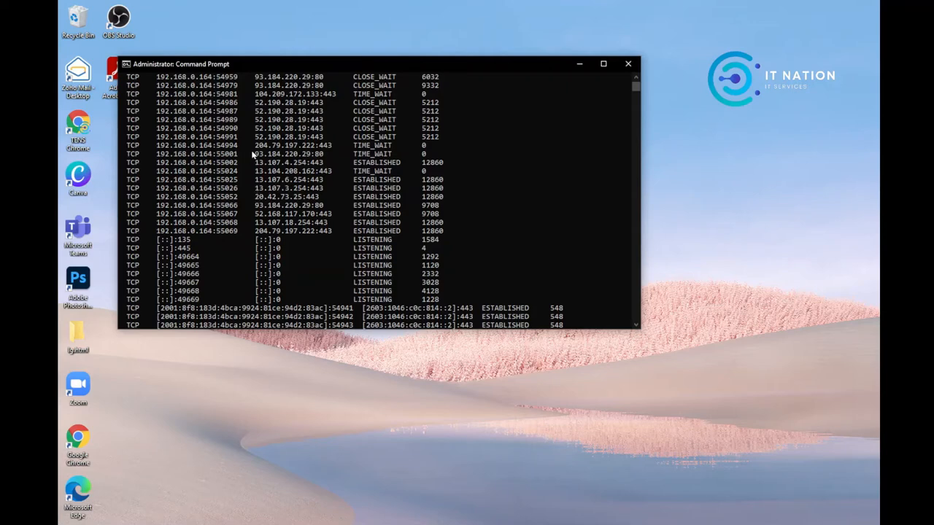
{"action": "mouse_move", "coordinate": [254, 224]}
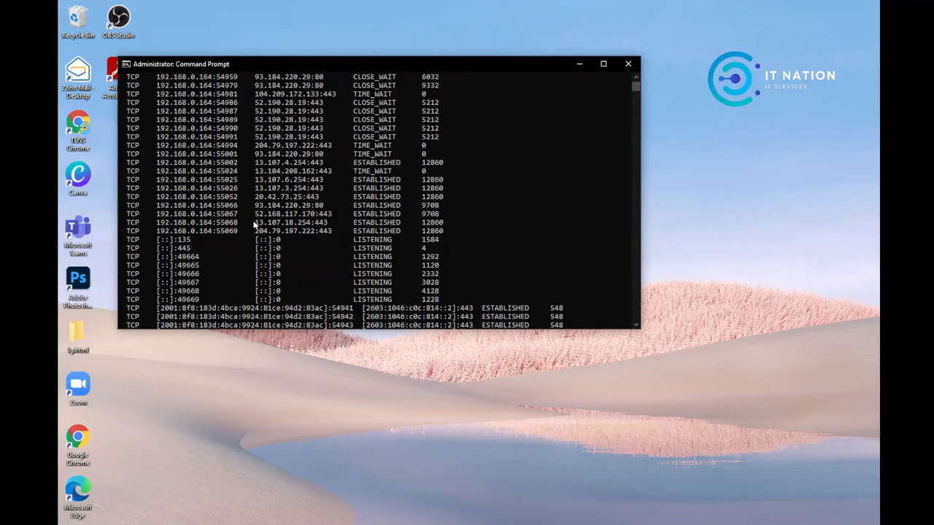
{"action": "mouse_move", "coordinate": [255, 219]}
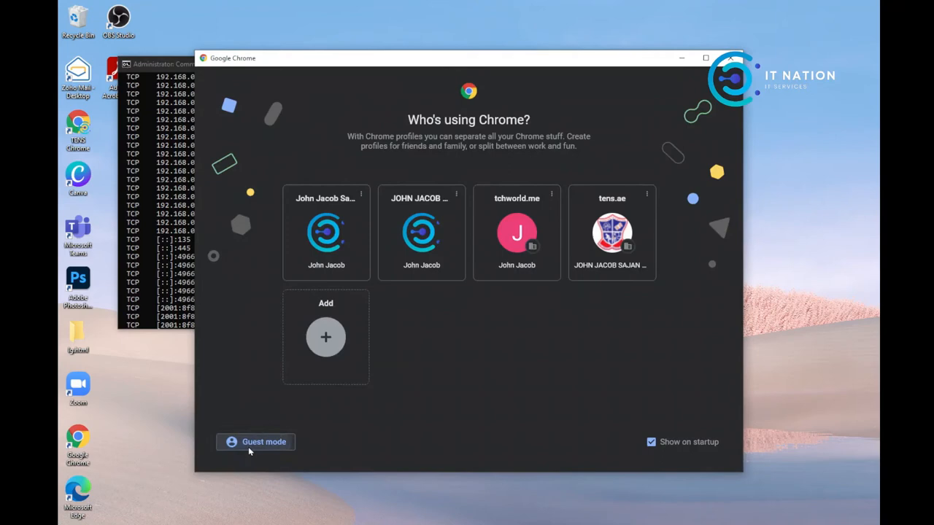
- Browse as Guest in a maximized window and search Google for 'Ip address locator'
{"action": "left_click", "coordinate": [255, 441]}
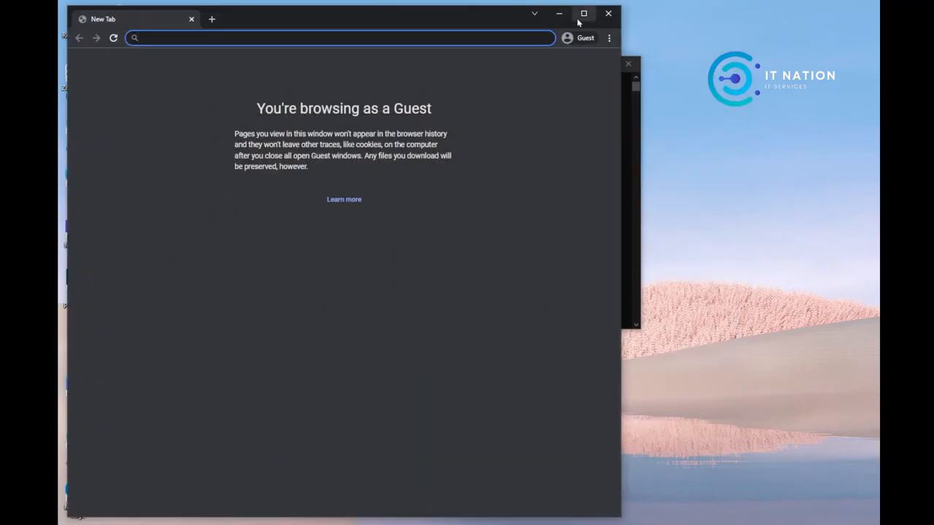
{"action": "left_click", "coordinate": [583, 13]}
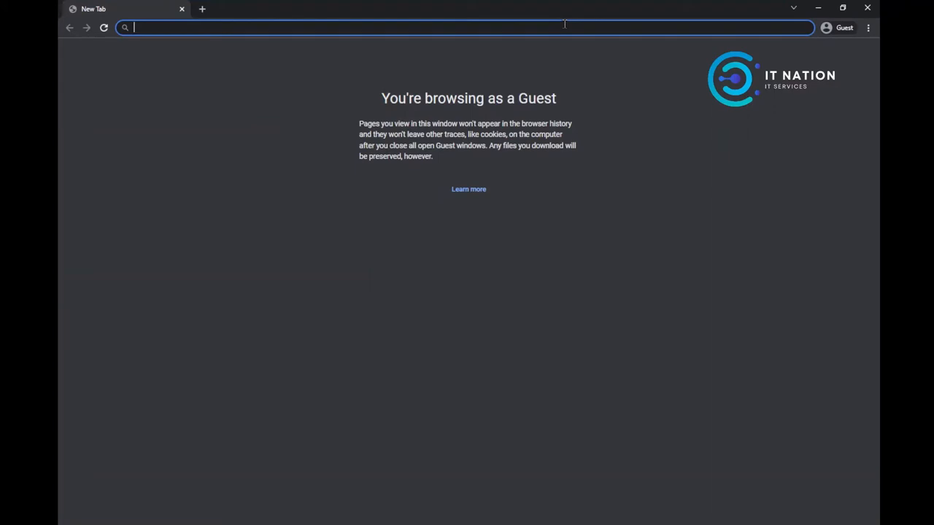
{"action": "type", "text": "Ip address"}
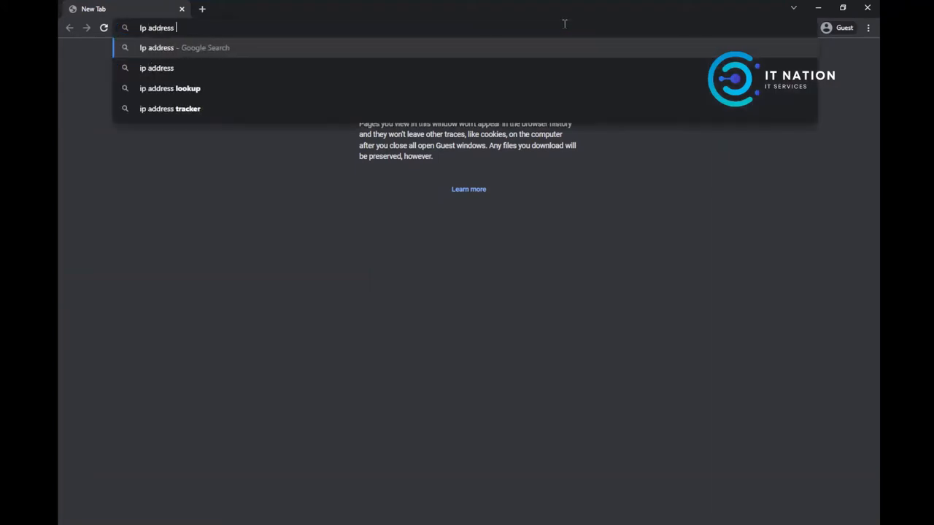
{"action": "type", "text": "locator"}
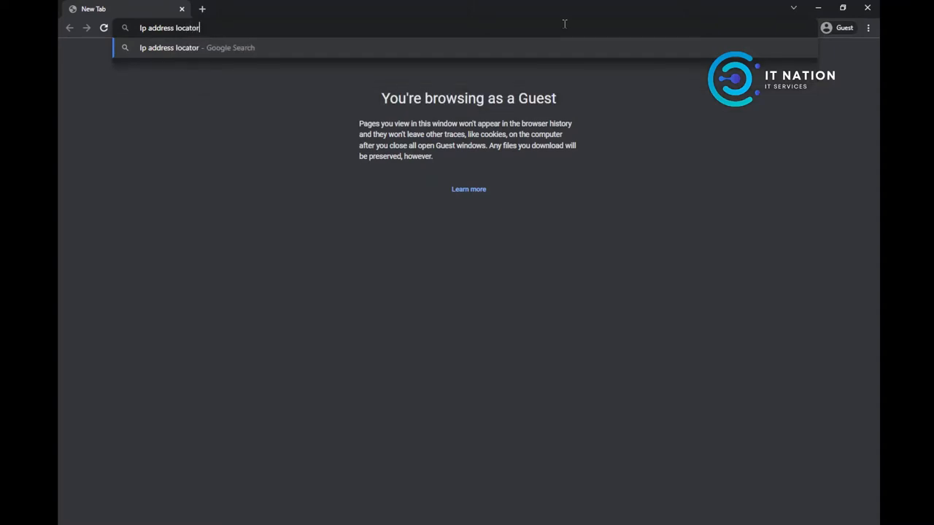
{"action": "key", "text": "Return"}
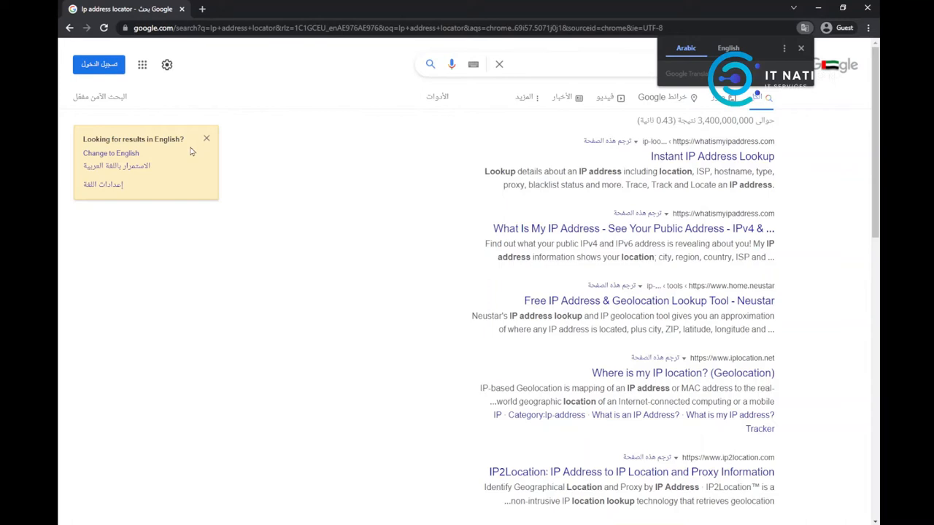
- Switch results to English and open the Instant IP Address Lookup result from whatismyipaddress.com
{"action": "left_click", "coordinate": [110, 153]}
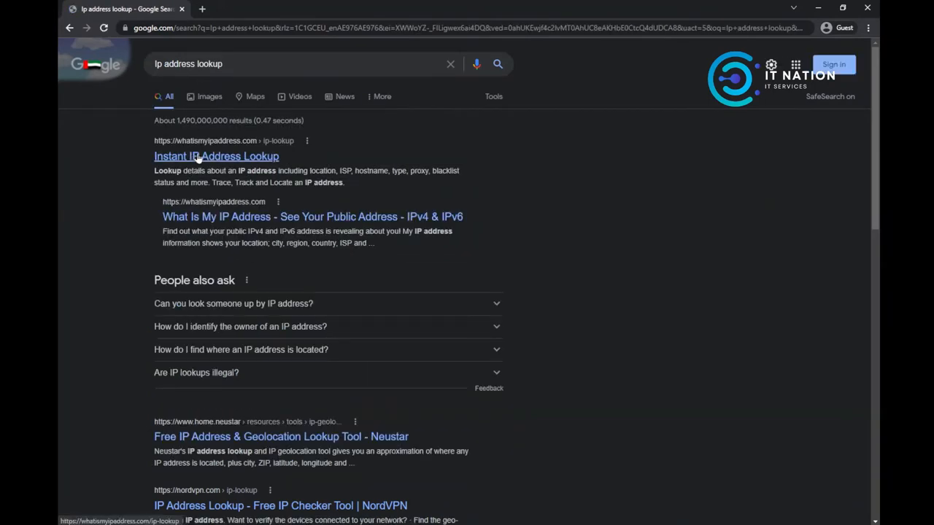
{"action": "left_click", "coordinate": [216, 156]}
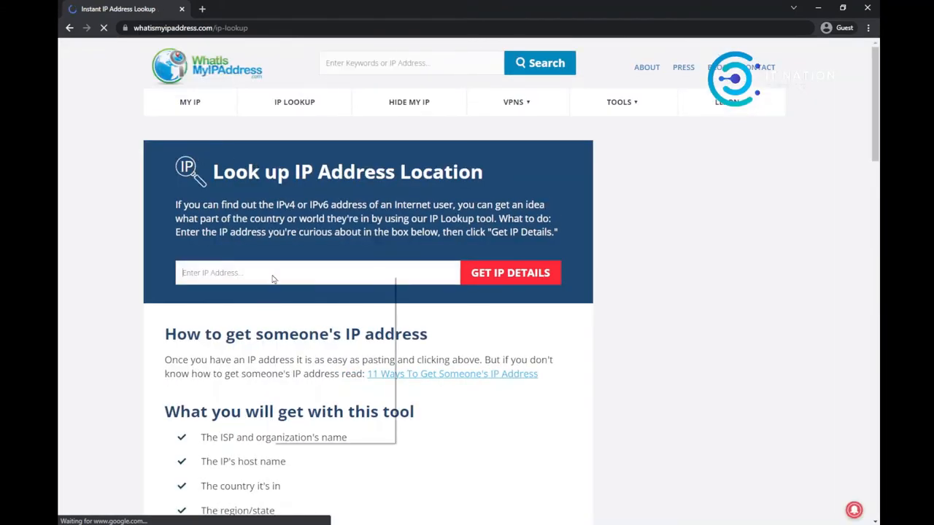
- Look up 52.168.117.170, showing Microsoft Corporation / Azure in Virginia, United States
{"action": "type", "text": "52.168.117.170"}
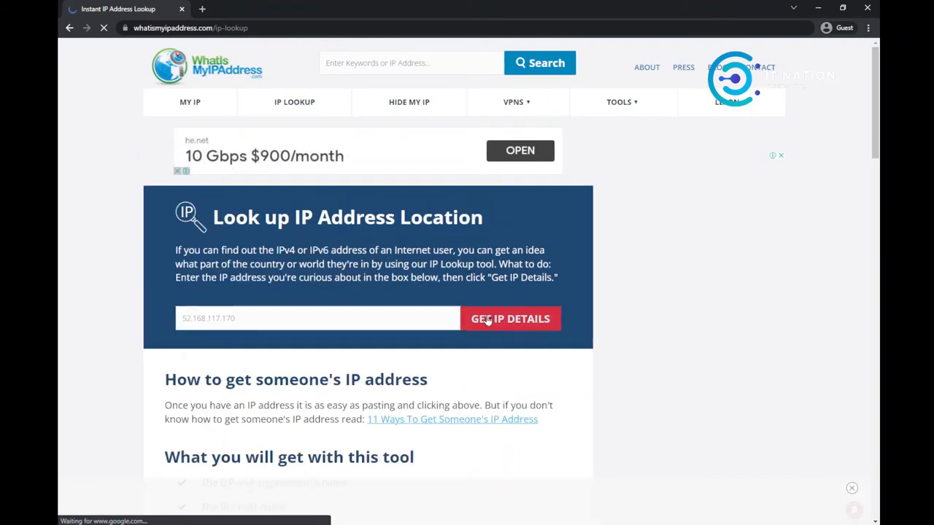
{"action": "left_click", "coordinate": [511, 318]}
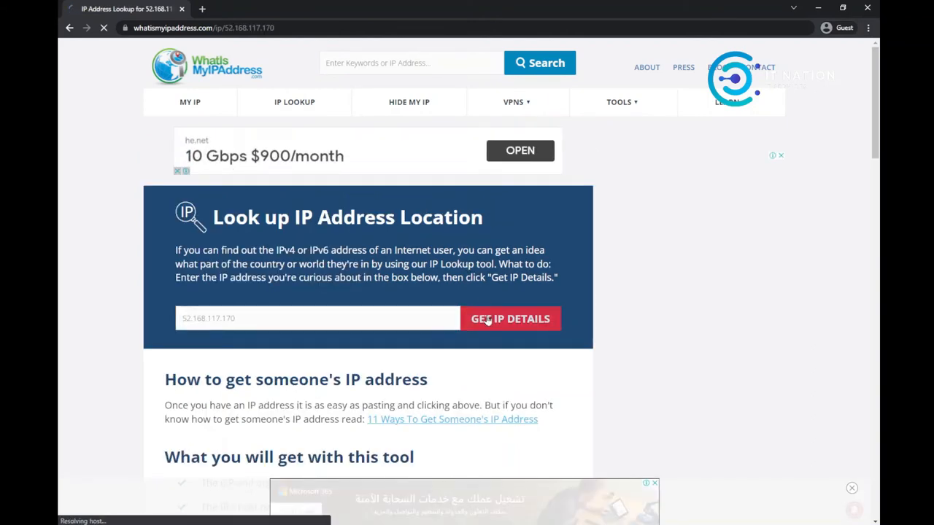
{"action": "left_click", "coordinate": [510, 318]}
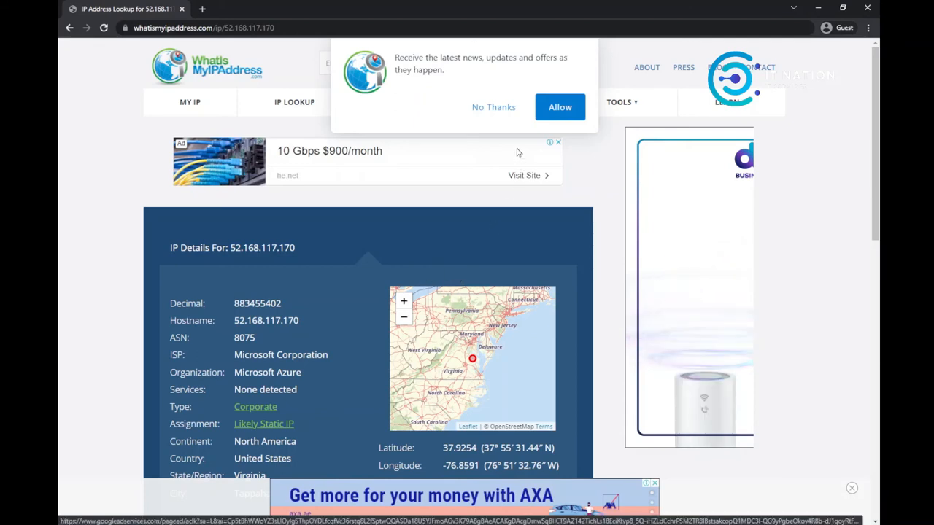
{"action": "mouse_move", "coordinate": [495, 202]}
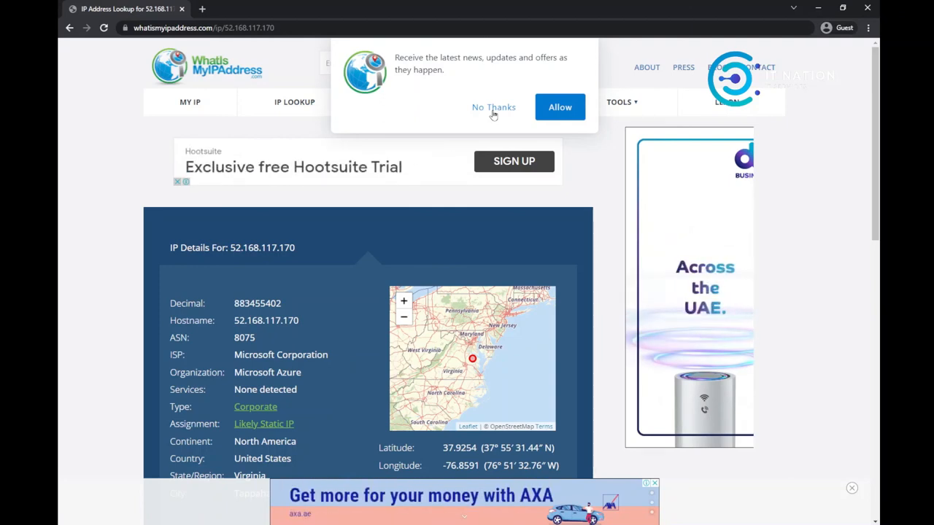
- Decline the site's notification offer with 'No Thanks', keeping the IP details in view
{"action": "left_click", "coordinate": [493, 108]}
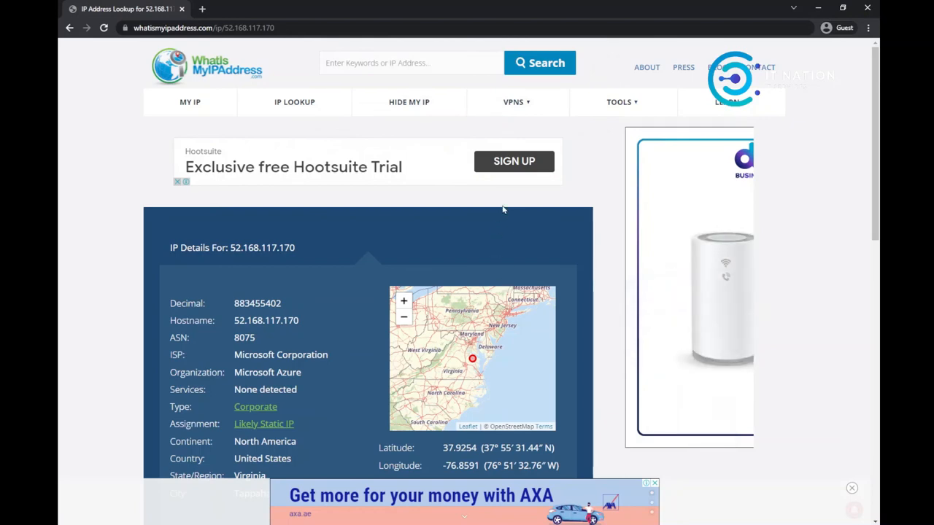